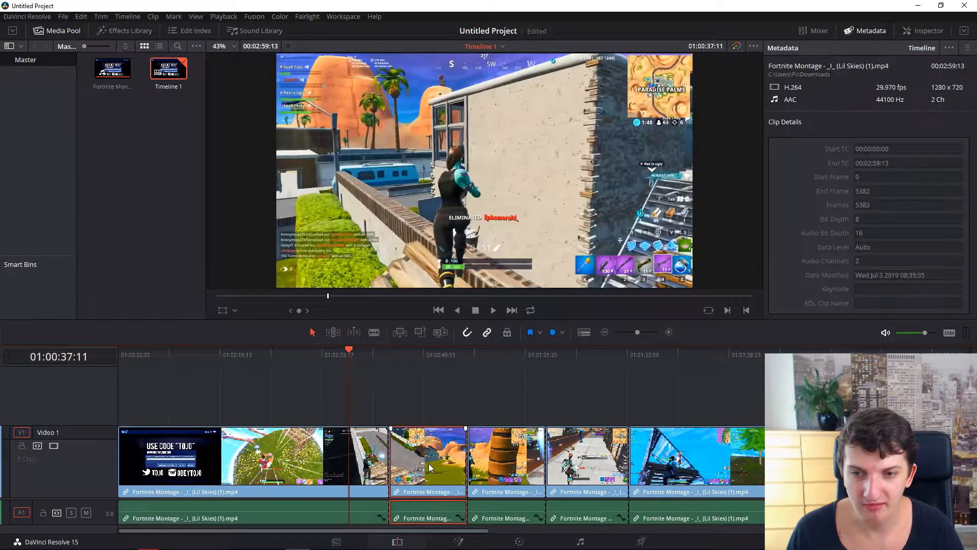
# Select a montage clip and browse the Video Transitions list in the Effects Library.
pyautogui.click(586, 455)
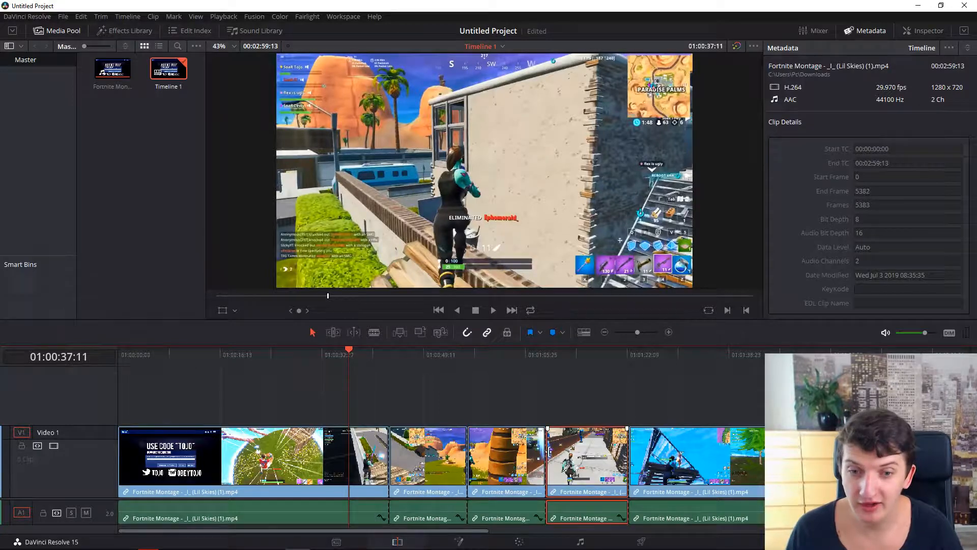
pyautogui.click(128, 31)
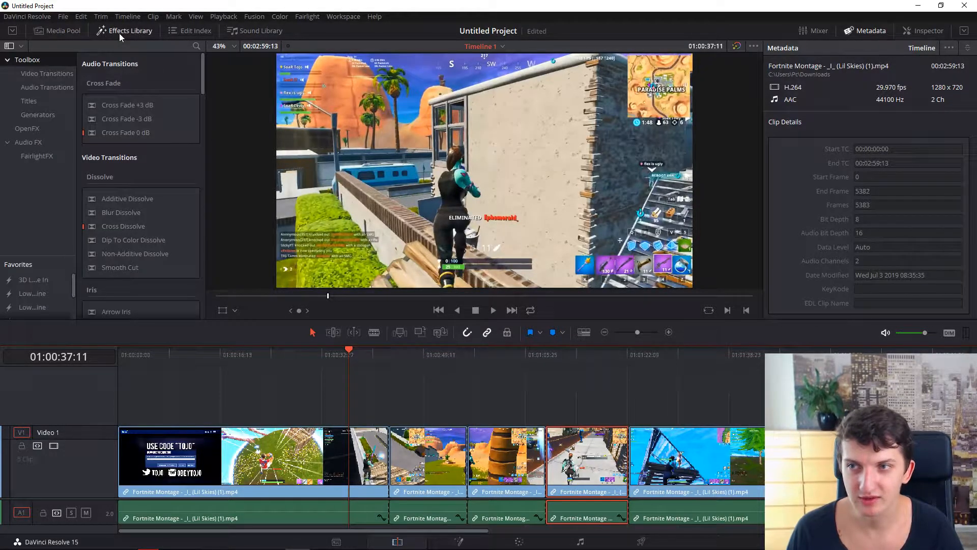
pyautogui.click(47, 73)
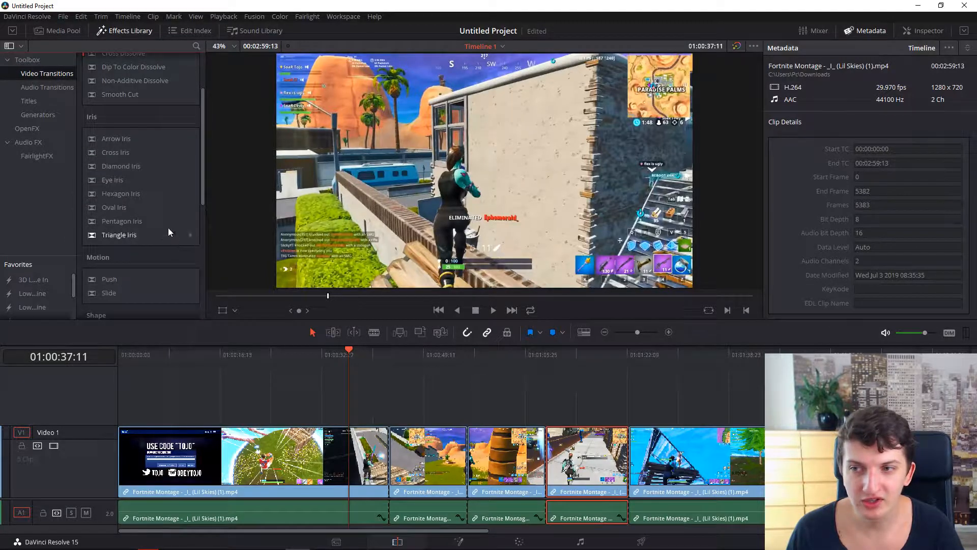
pyautogui.scroll(-3)
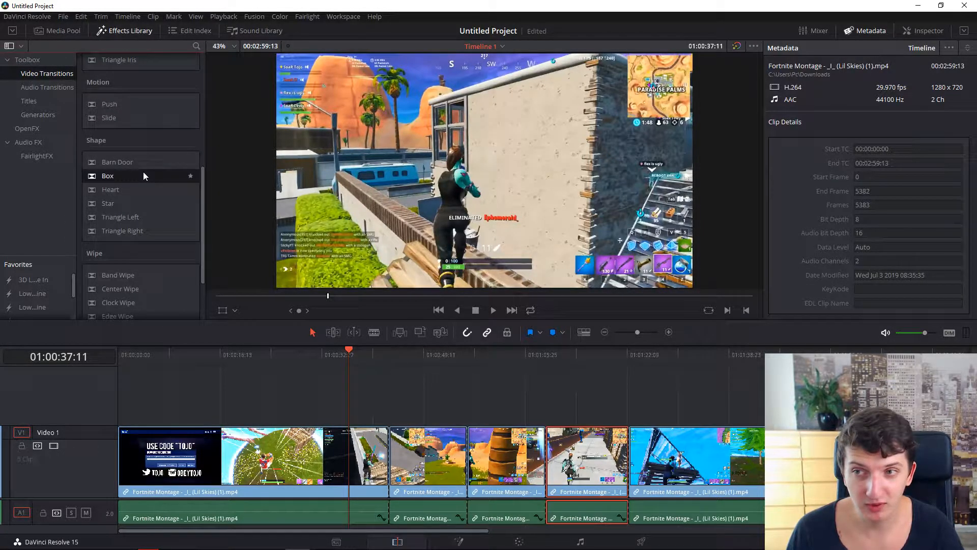
pyautogui.click(388, 349)
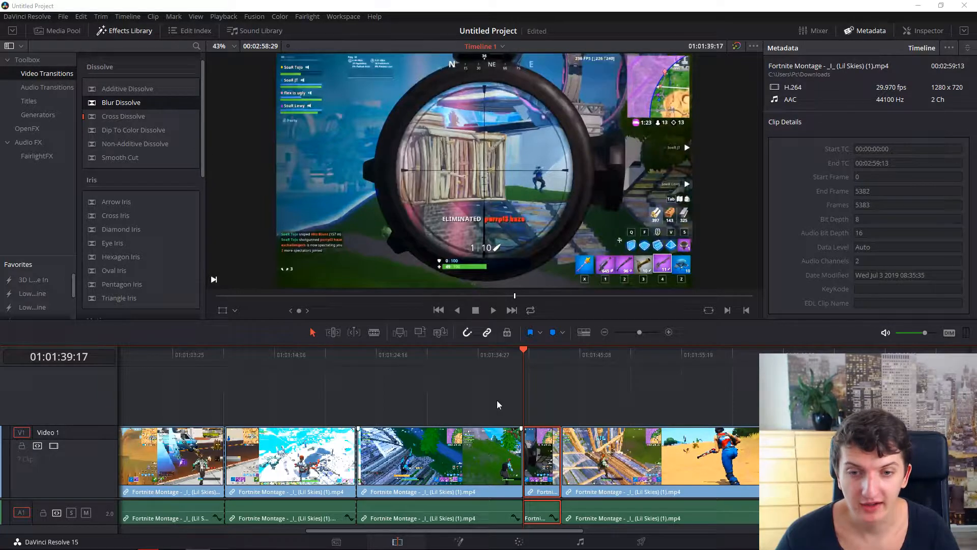
# Slow the short knocked-down clip to 62% with Change Clip Speed.
pyautogui.click(493, 310)
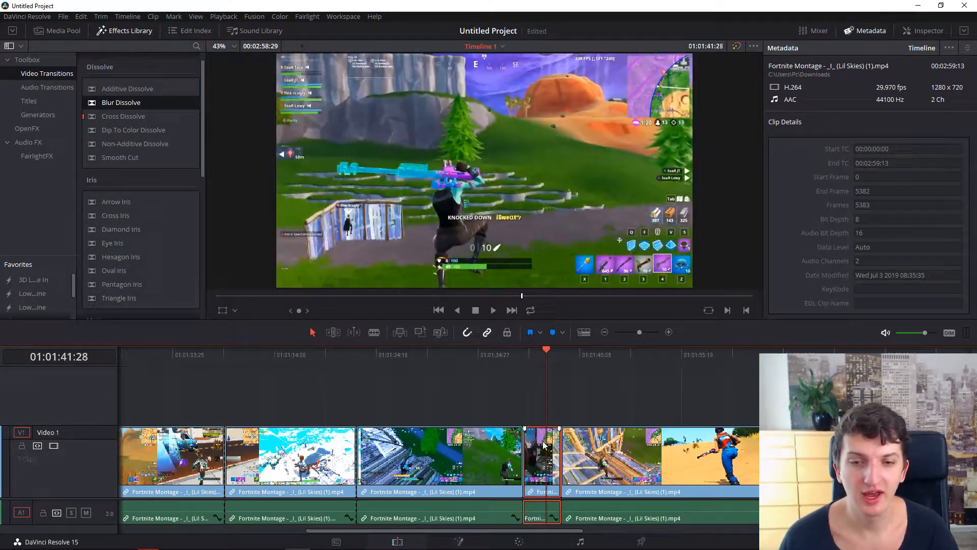
pyautogui.rightClick(542, 455)
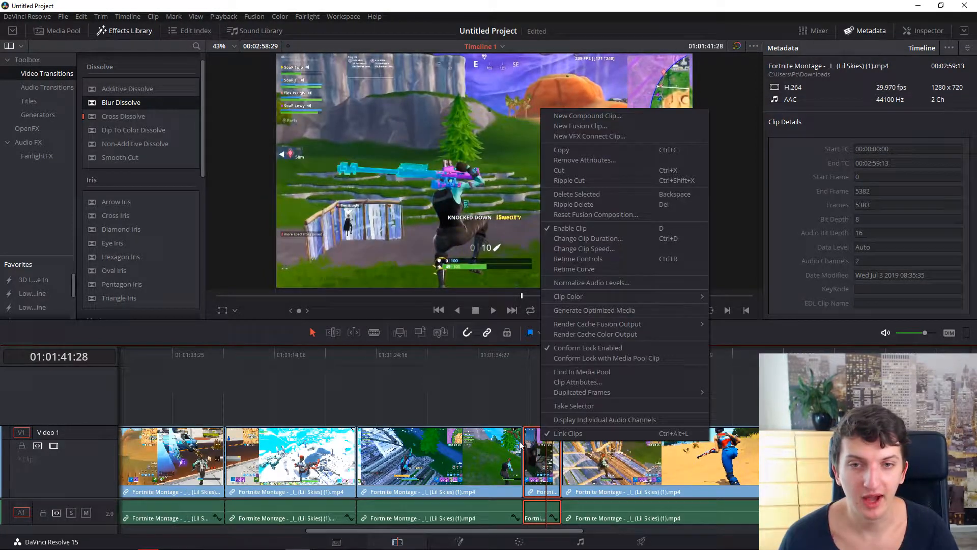
pyautogui.click(583, 248)
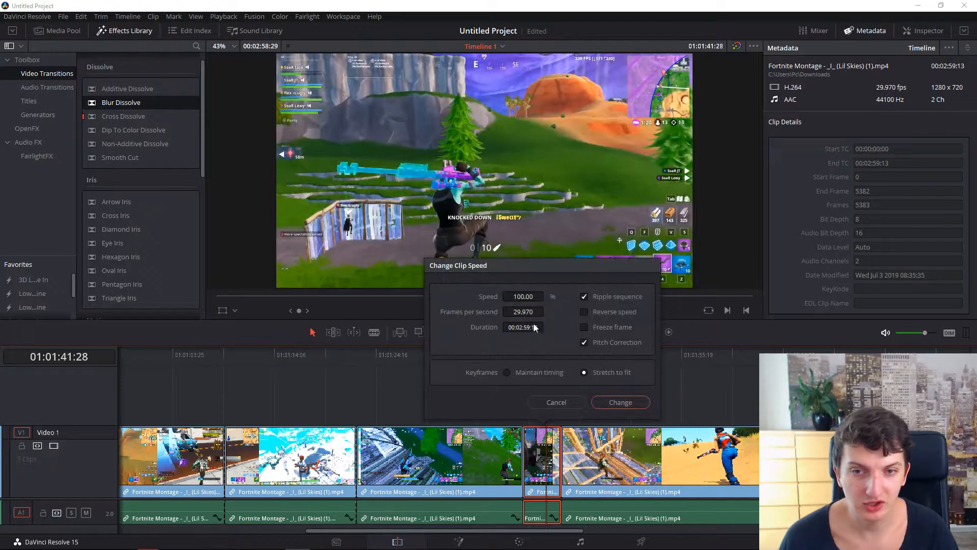
pyautogui.write('63.00')
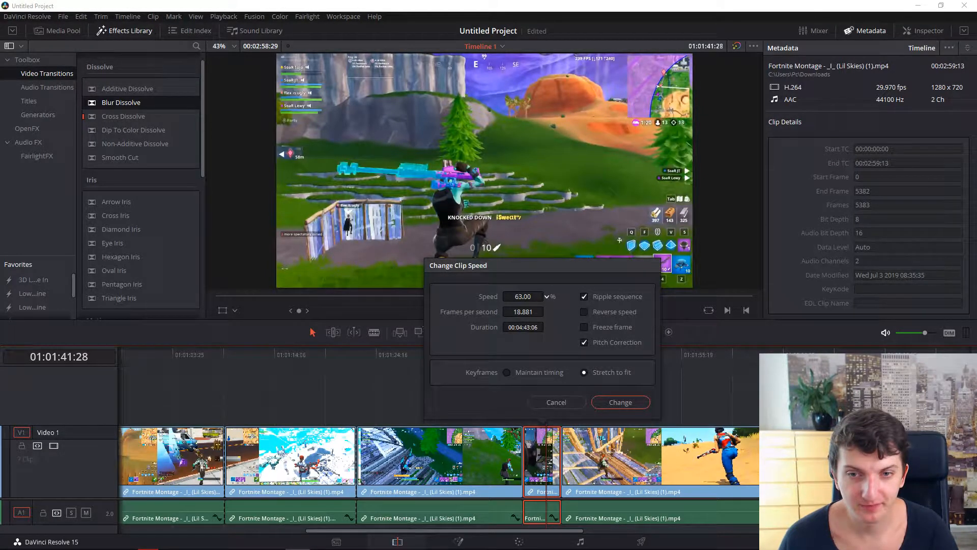
pyautogui.click(522, 296)
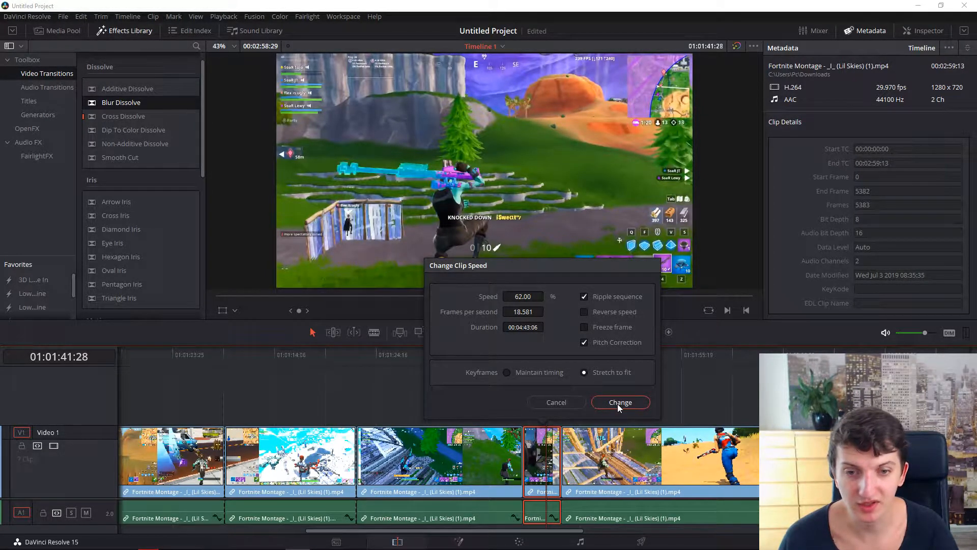
pyautogui.click(619, 402)
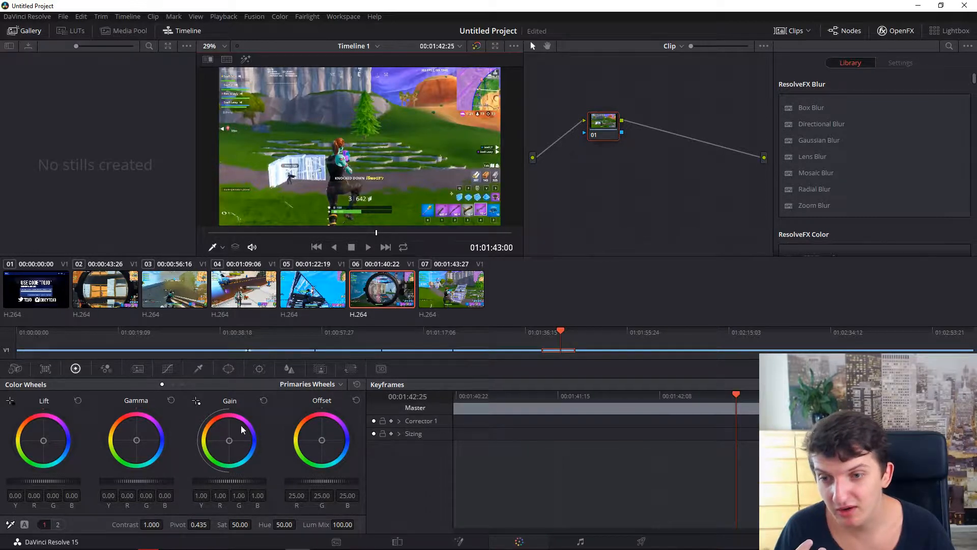
# Push the clip's Gain strongly toward red and slightly nudge the Gamma wheel.
pyautogui.moveTo(229, 439); pyautogui.dragTo(222, 443)
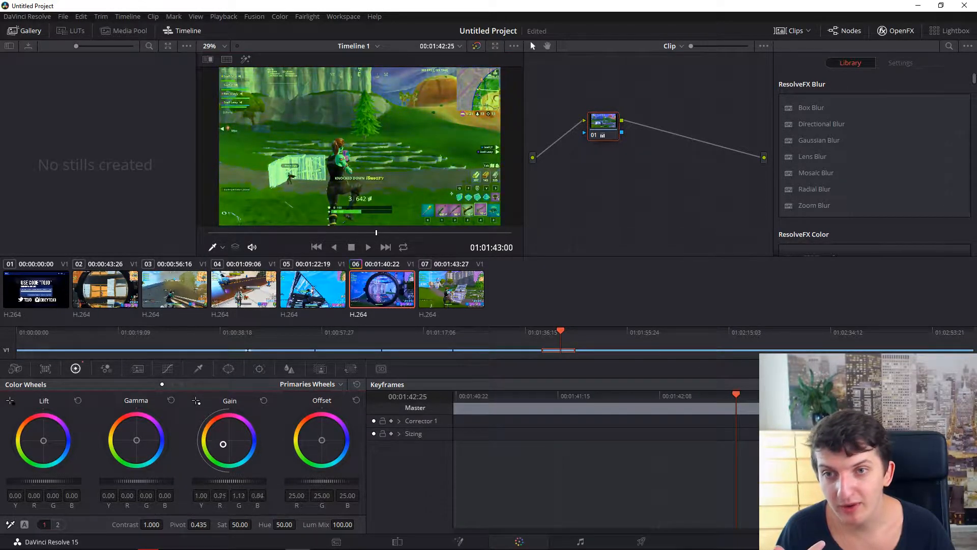
pyautogui.moveTo(222, 444); pyautogui.dragTo(221, 414)
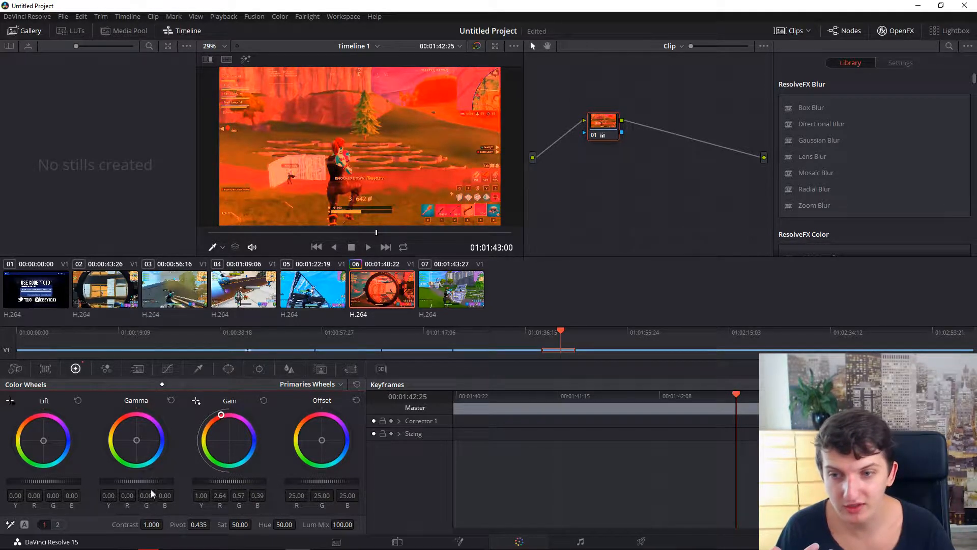
pyautogui.moveTo(135, 441); pyautogui.dragTo(141, 444)
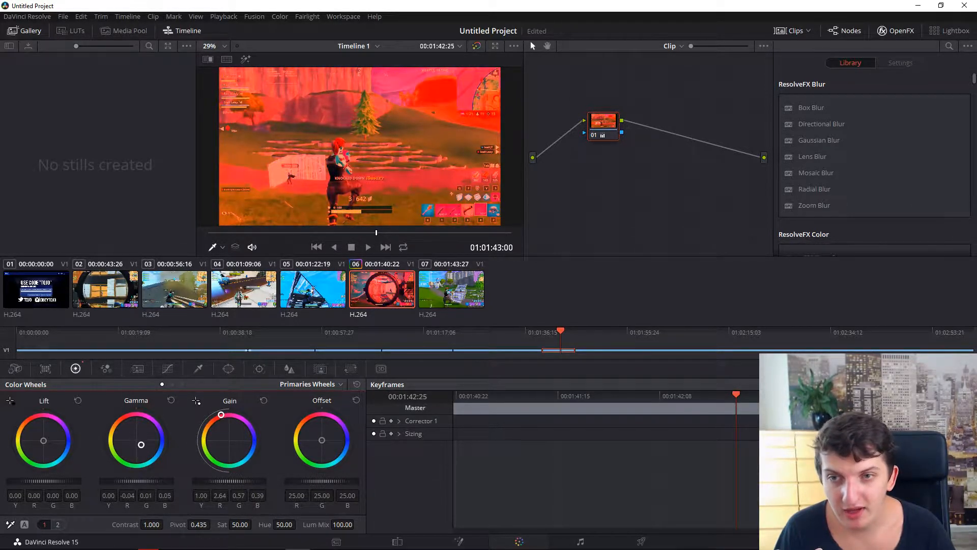
pyautogui.moveTo(141, 445); pyautogui.dragTo(132, 442)
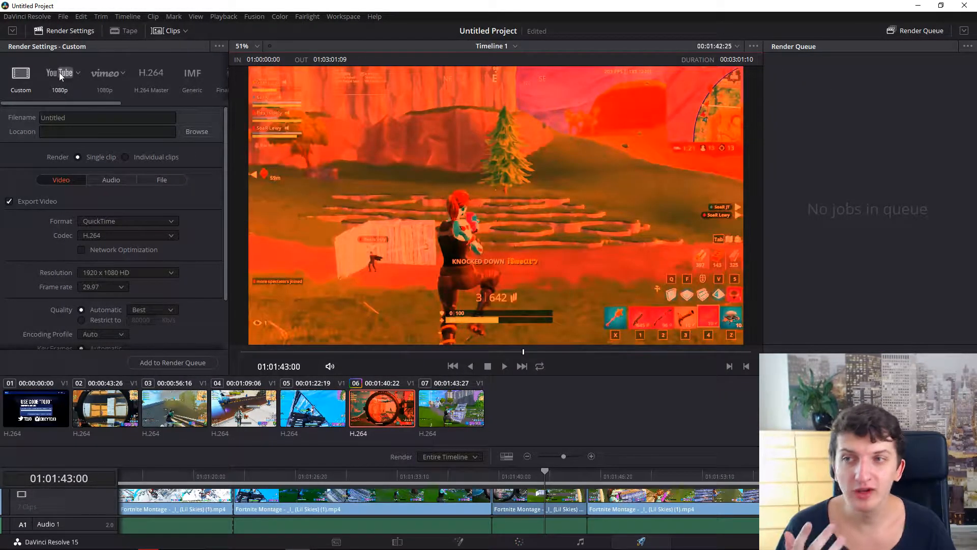
# Apply the YouTube 1080p render preset and review the video settings.
pyautogui.click(60, 73)
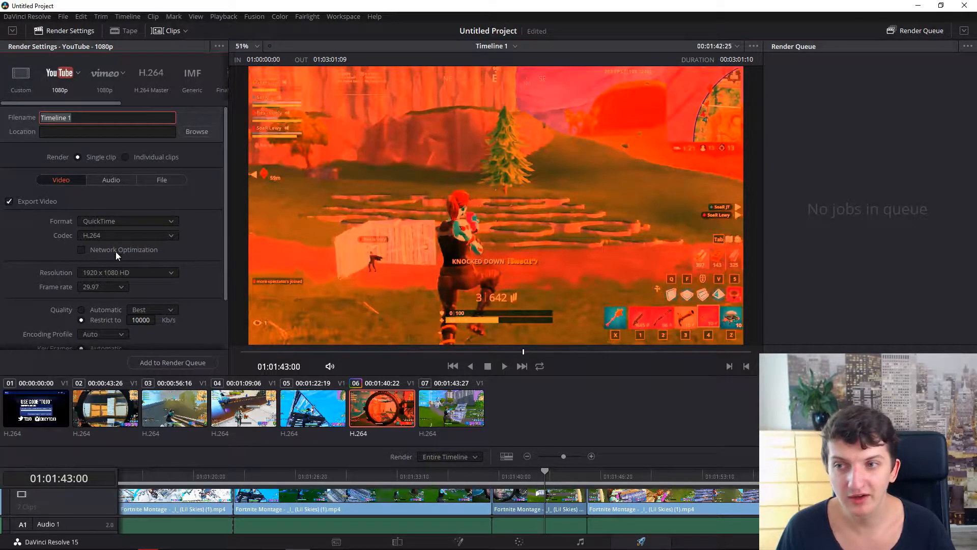
pyautogui.click(103, 256)
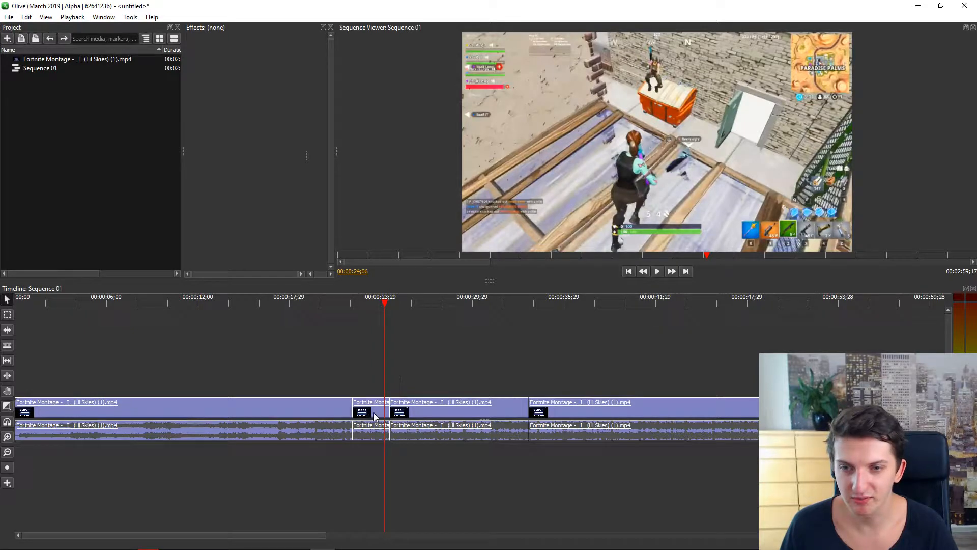
# Show the playhead clip's effects and list the video effects available to add.
pyautogui.click(371, 408)
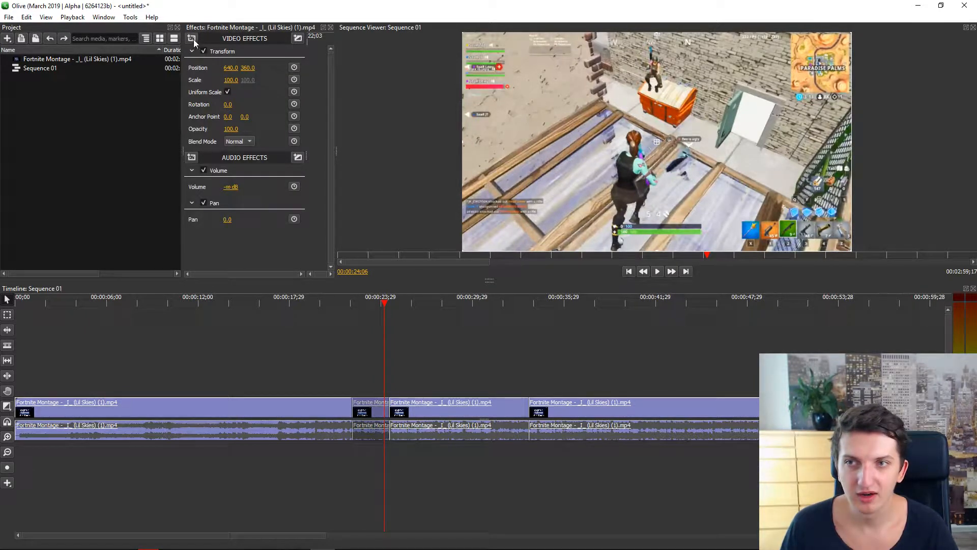
pyautogui.click(192, 38)
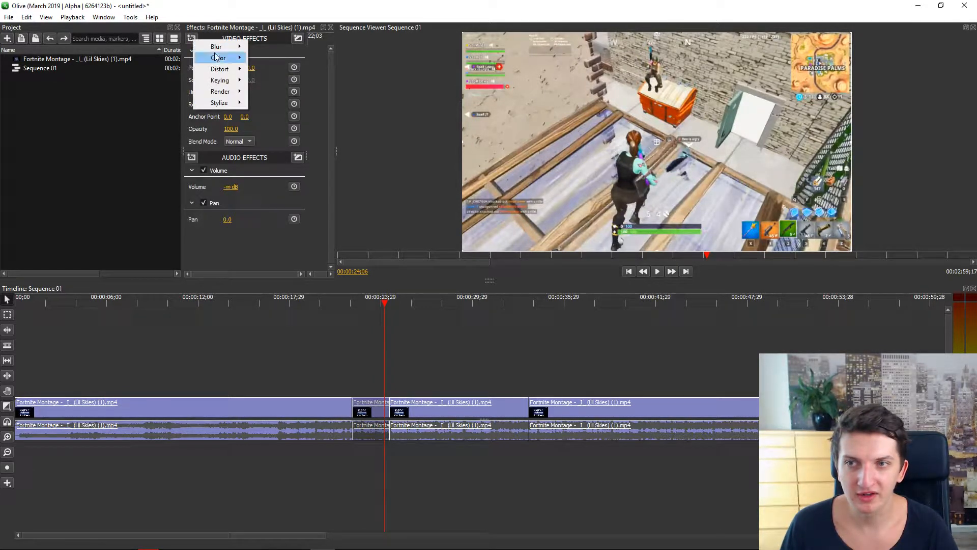
pyautogui.moveTo(219, 69)
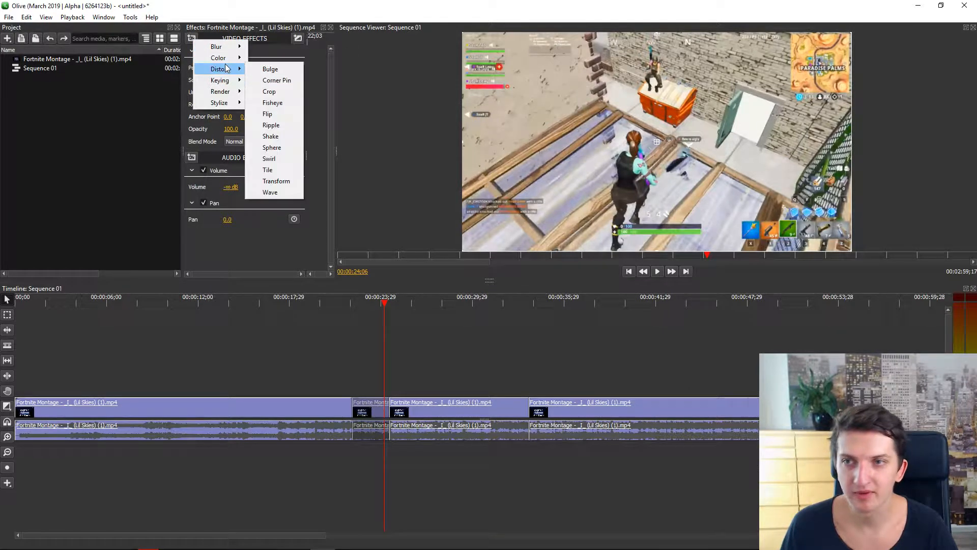
pyautogui.moveTo(218, 58)
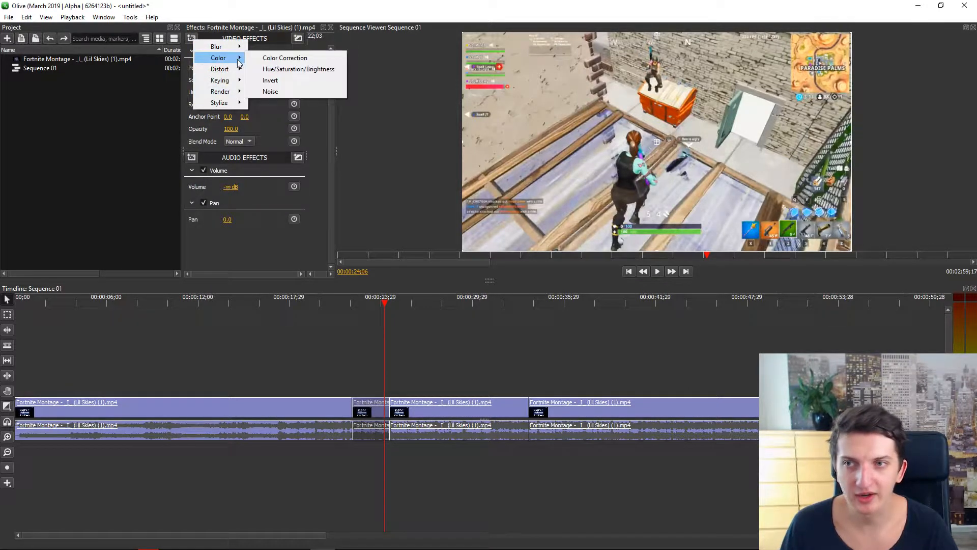
pyautogui.moveTo(219, 68)
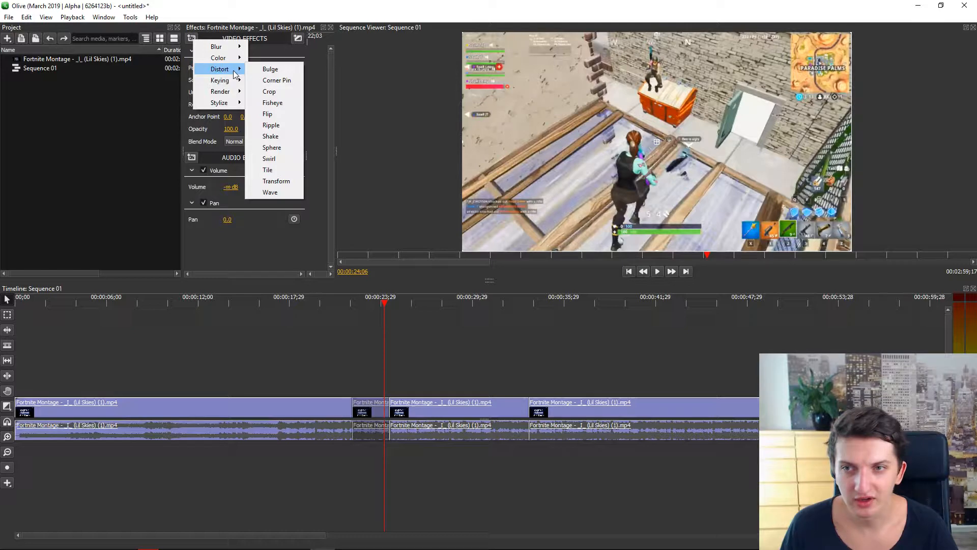
pyautogui.moveTo(270, 136)
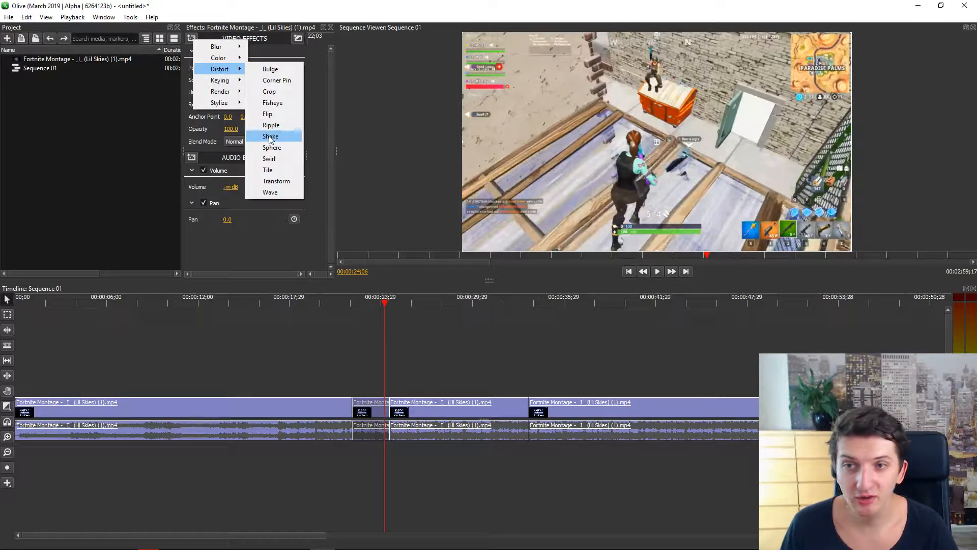
pyautogui.moveTo(271, 147)
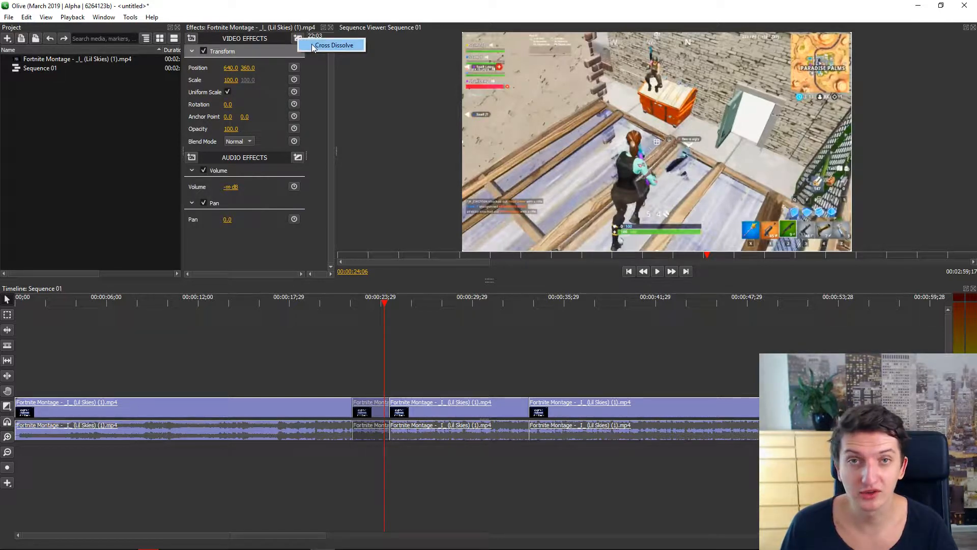
# Add Cross Dissolve transitions and preview the nine-frame closing dissolve.
pyautogui.click(335, 45)
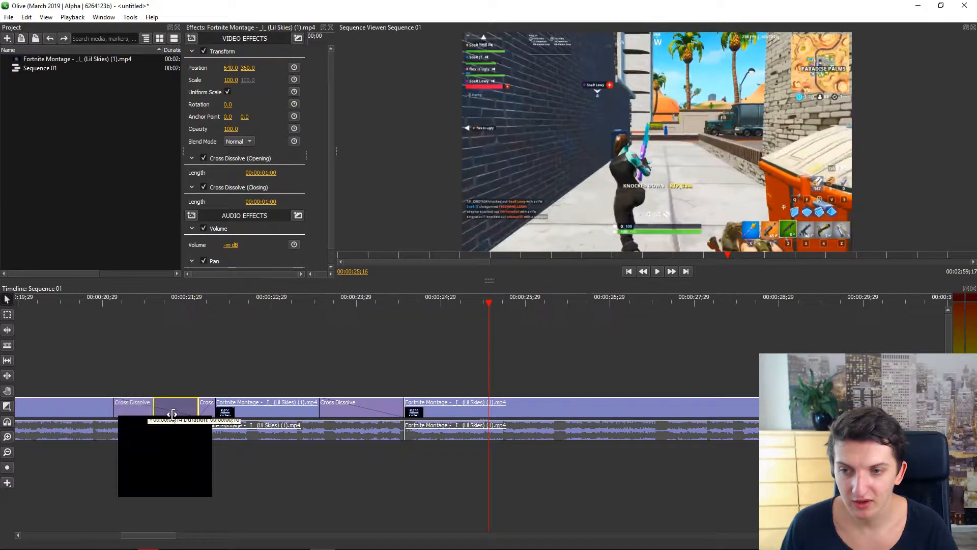
pyautogui.click(657, 270)
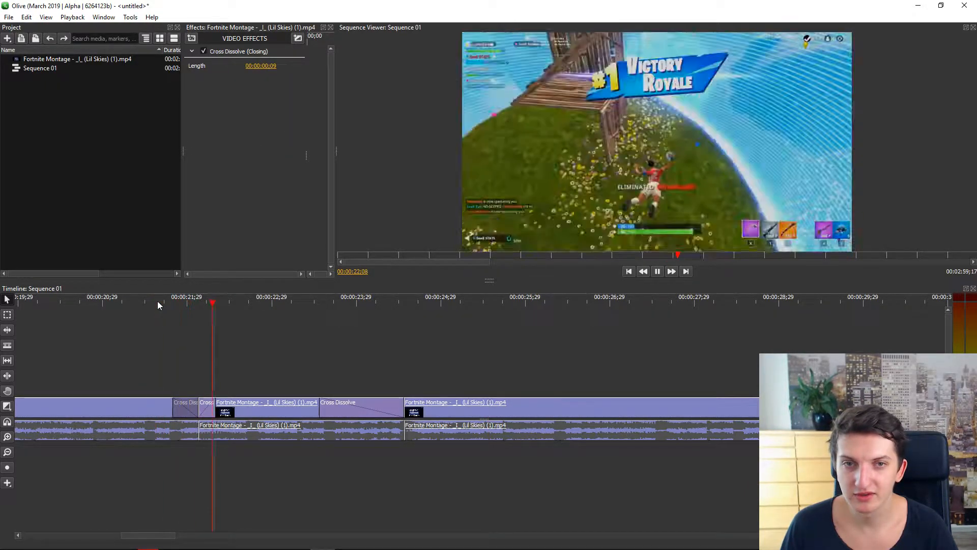
pyautogui.click(122, 302)
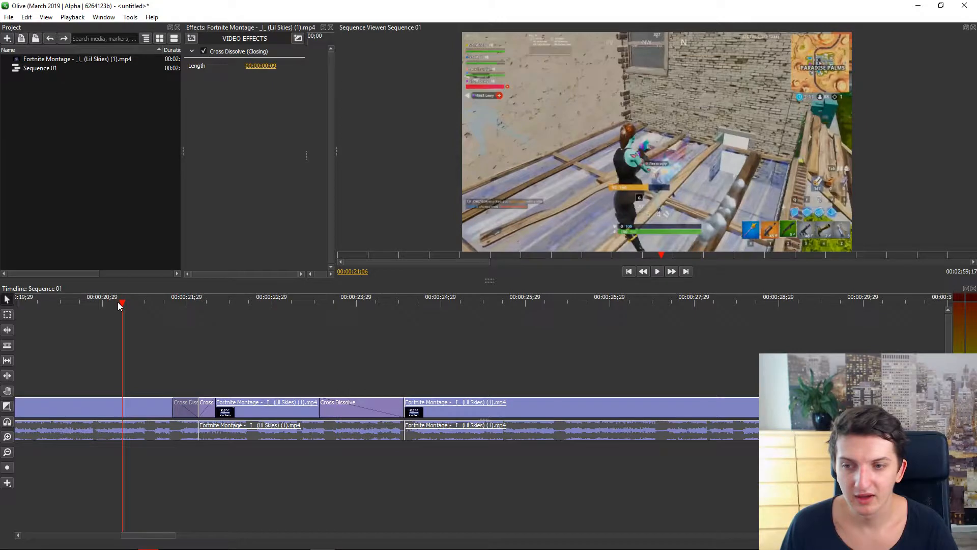
pyautogui.click(657, 270)
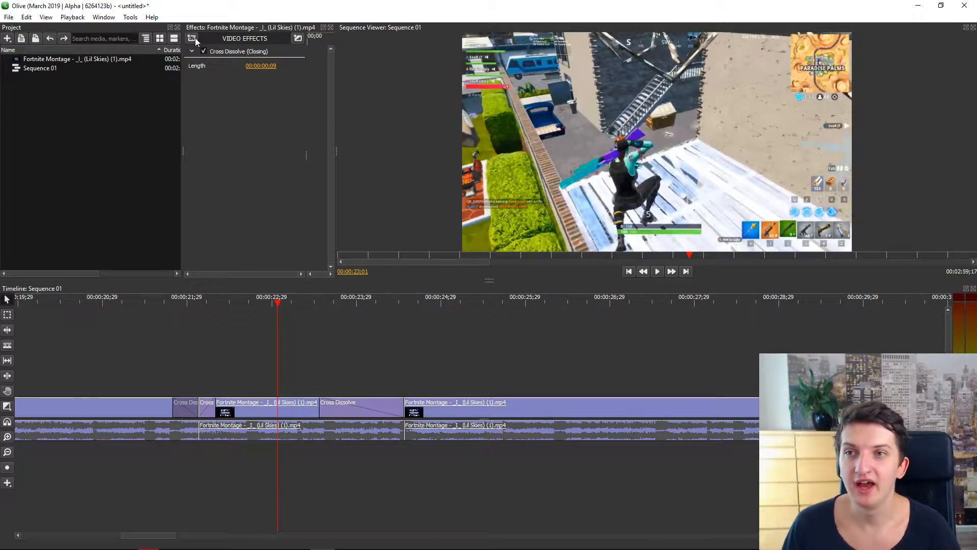
# Add the Distort > Shake effect to the chosen montage clip and preview it.
pyautogui.click(192, 39)
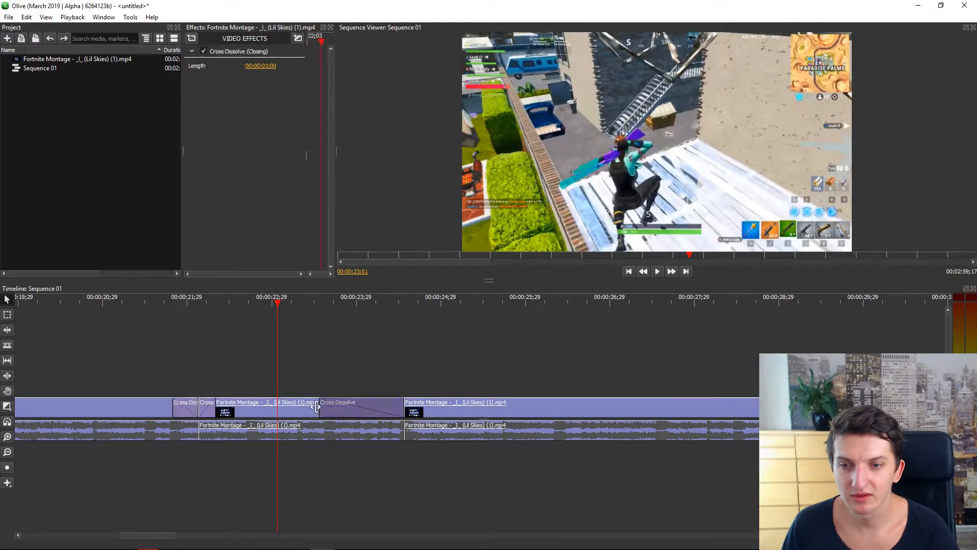
pyautogui.click(191, 38)
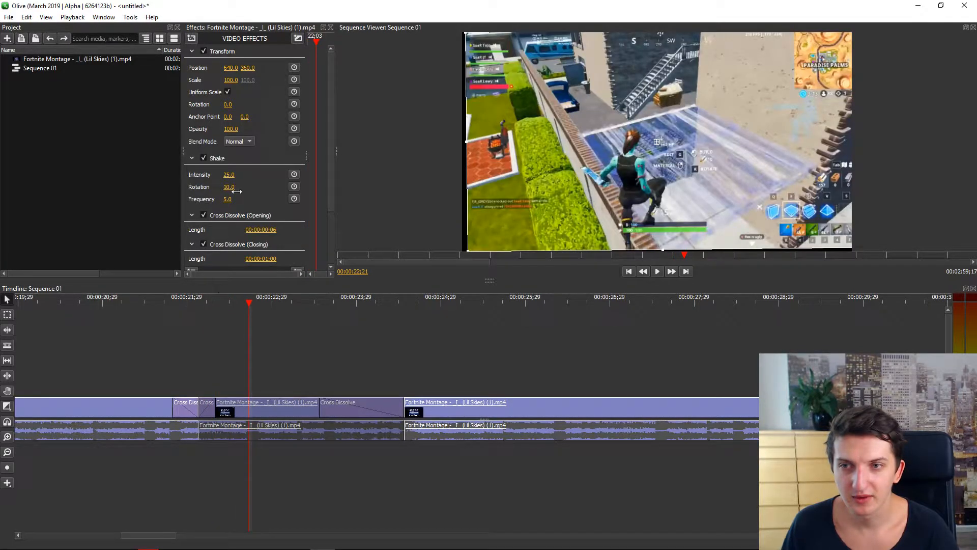
pyautogui.scroll(-3)
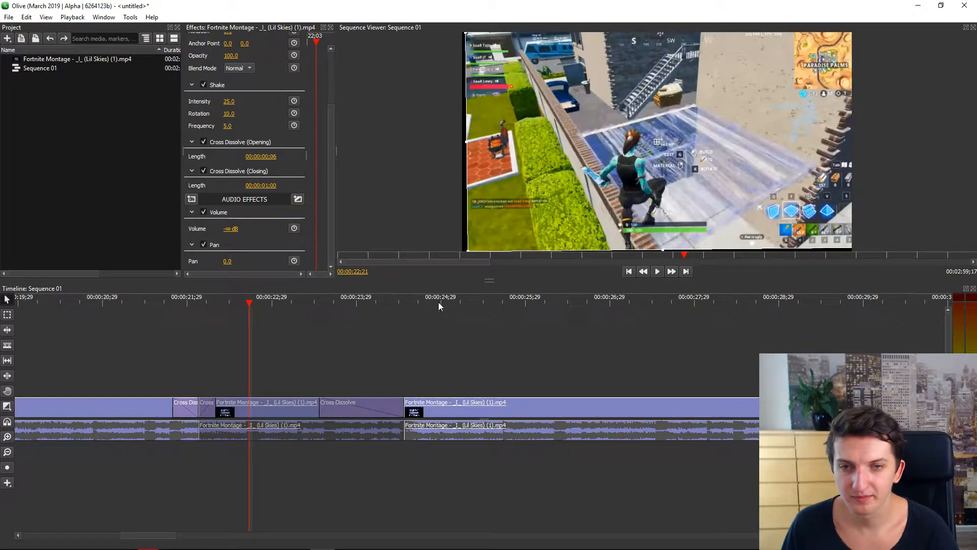
pyautogui.click(297, 303)
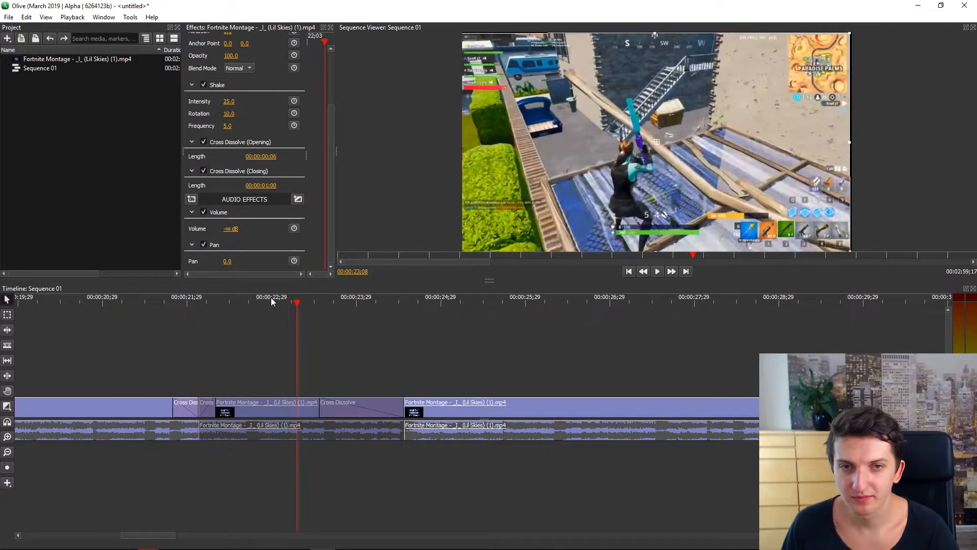
pyautogui.click(253, 303)
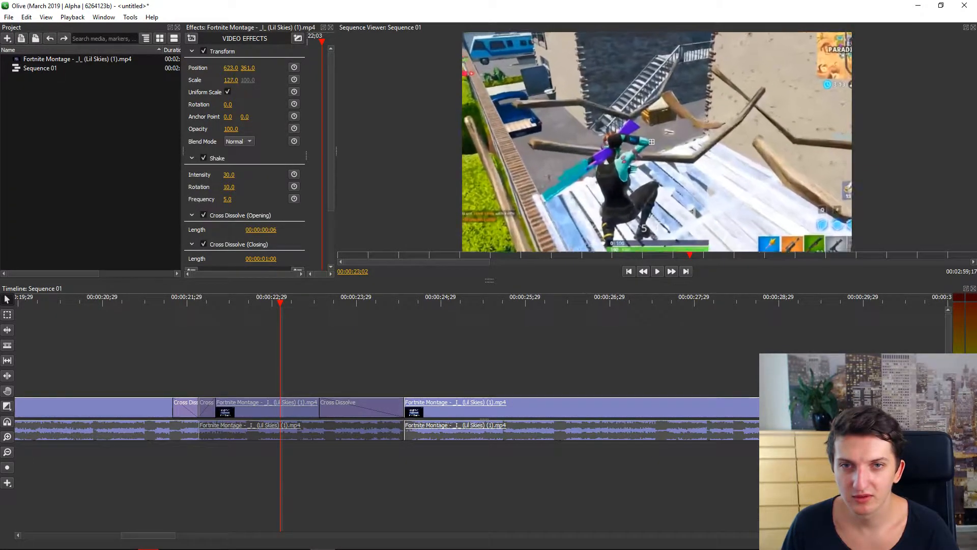
# Set Shake intensity 236, rotation 94, frequency 18, and review the result.
pyautogui.click(657, 270)
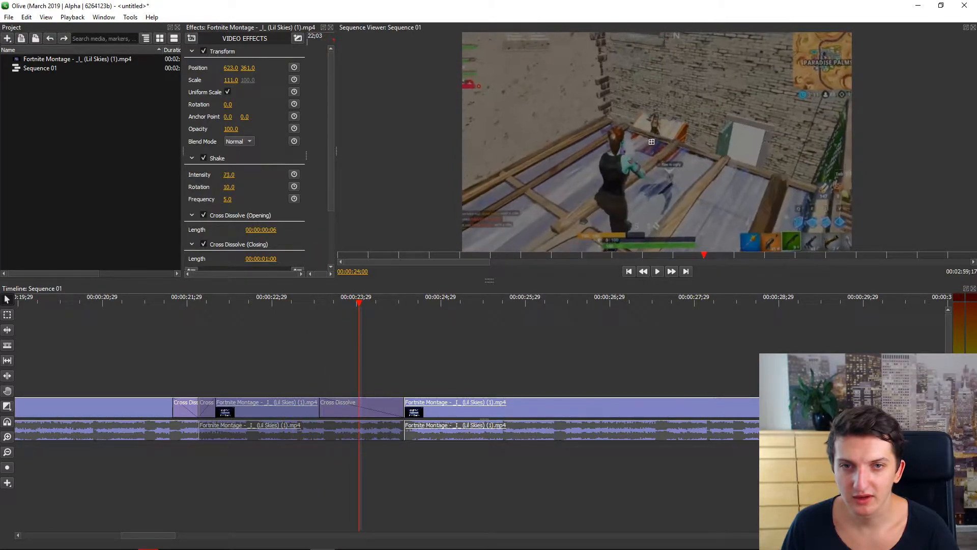
pyautogui.click(657, 270)
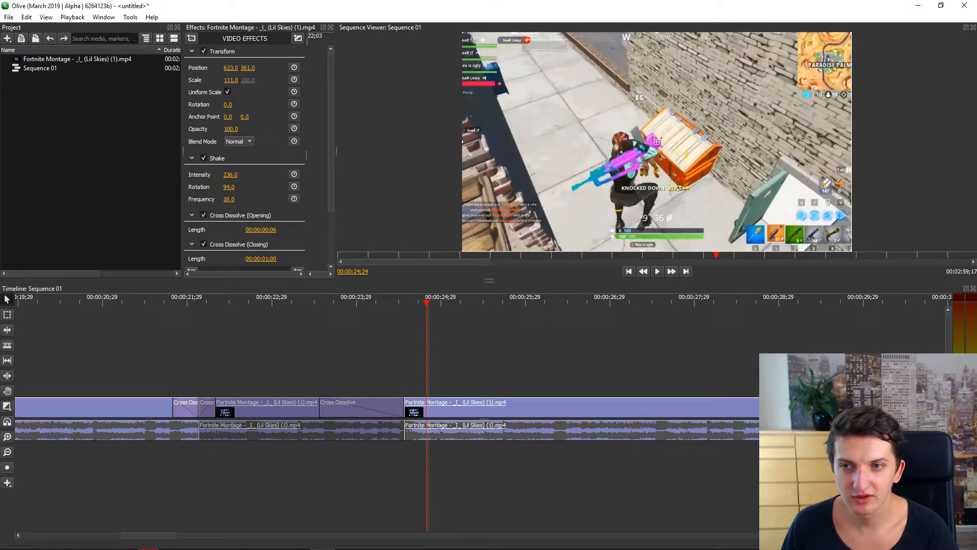
pyautogui.click(241, 304)
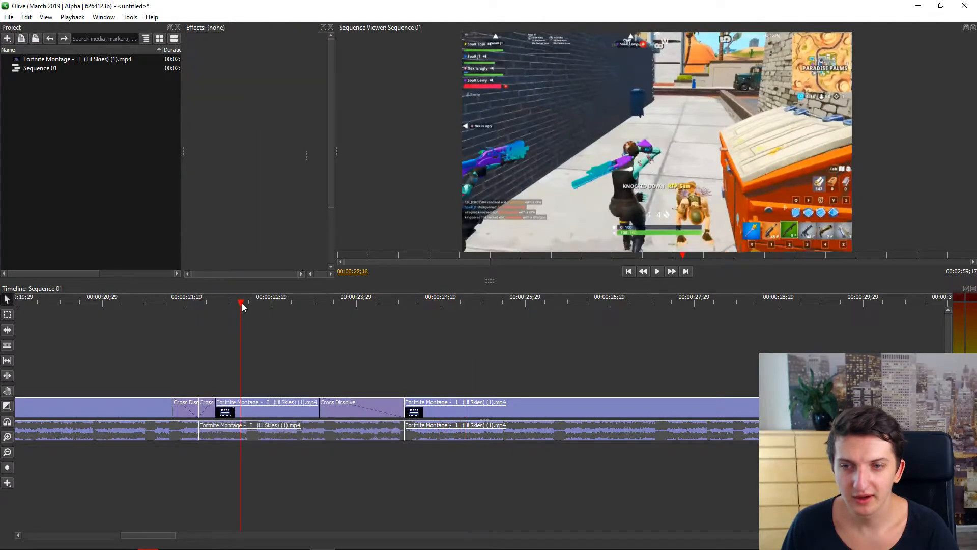
# Replay the shaken clip and reselect it to set its Shake frequency to 24.
pyautogui.click(280, 303)
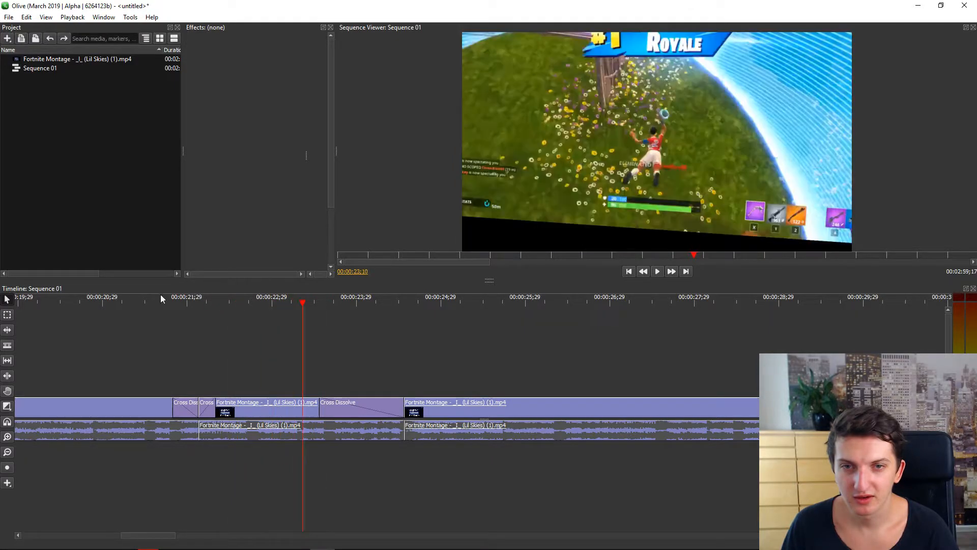
pyautogui.click(350, 297)
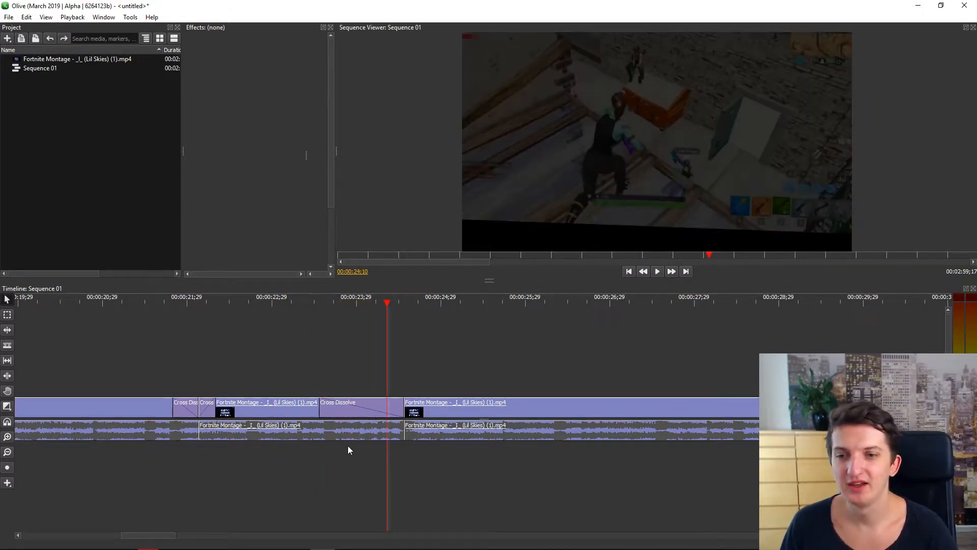
pyautogui.click(246, 402)
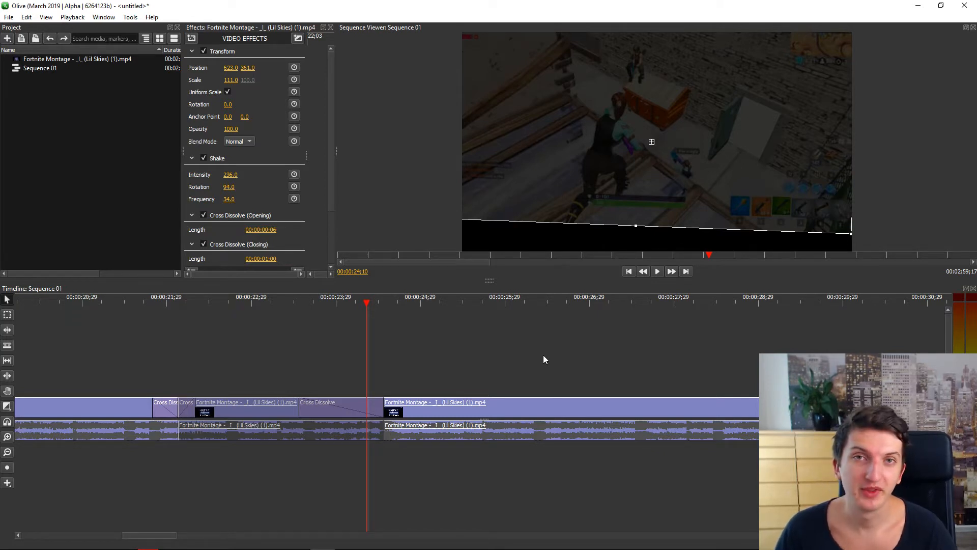
pyautogui.moveTo(547, 341)
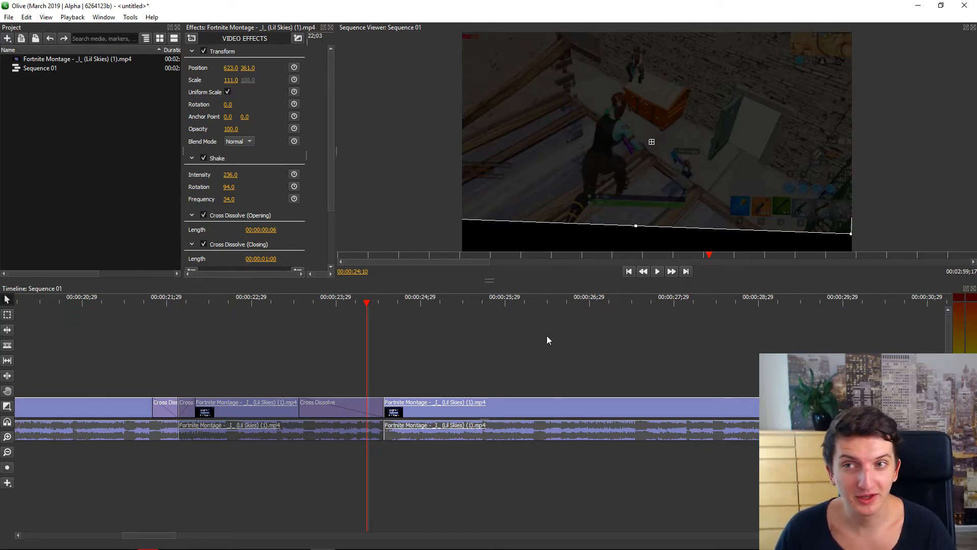